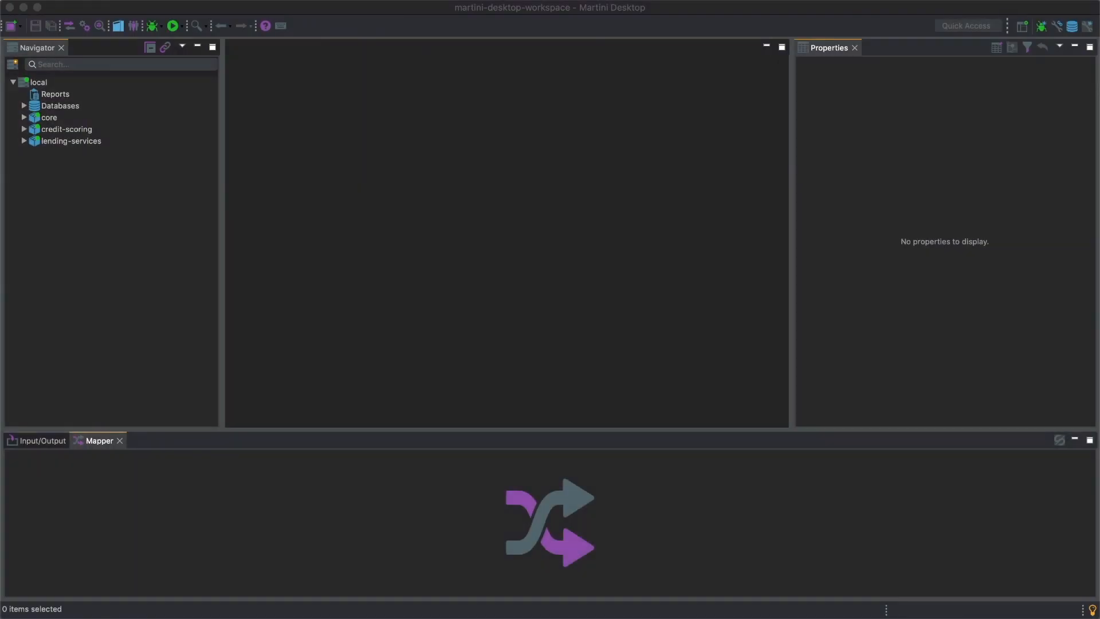
# Step: Expand lending-services > code > models in the Navigator and bring up the local instance's actions
pyautogui.click(24, 141)
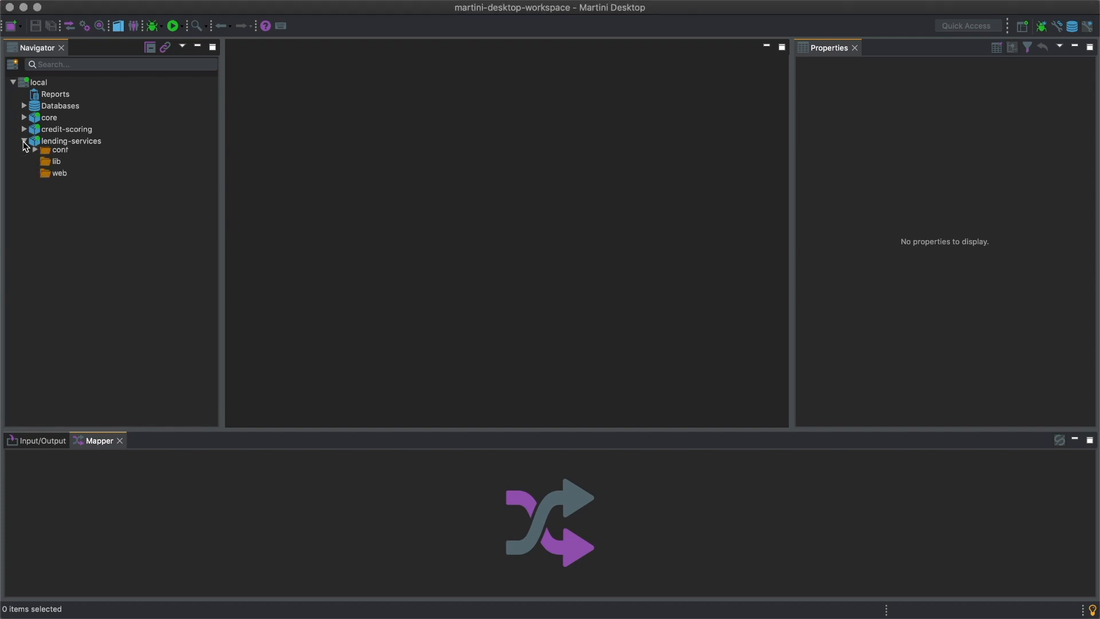
pyautogui.click(24, 140)
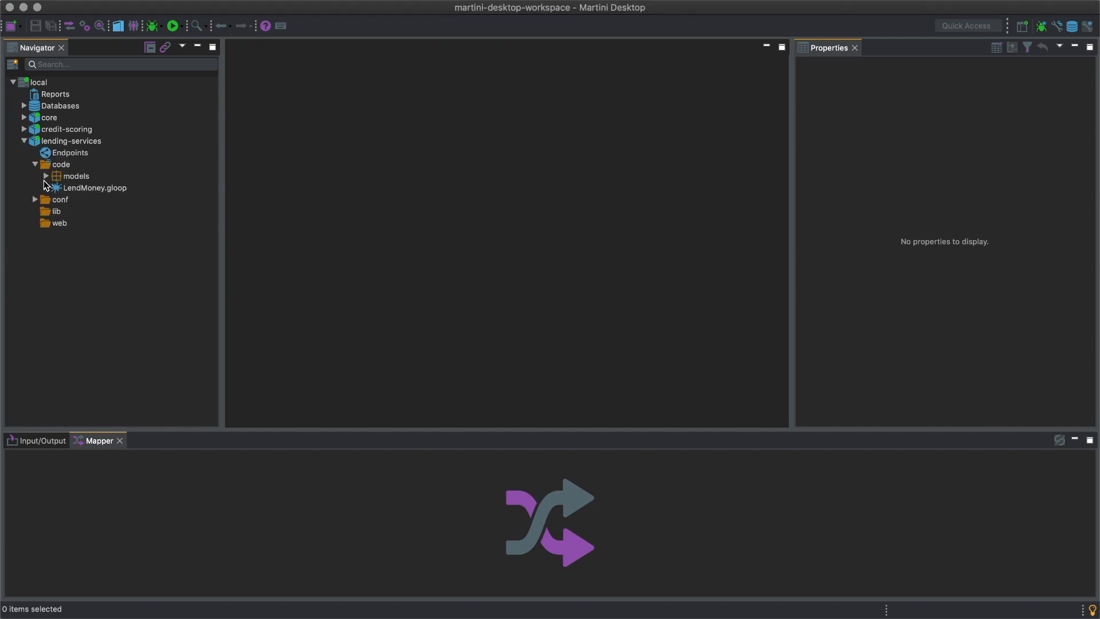
pyautogui.click(46, 177)
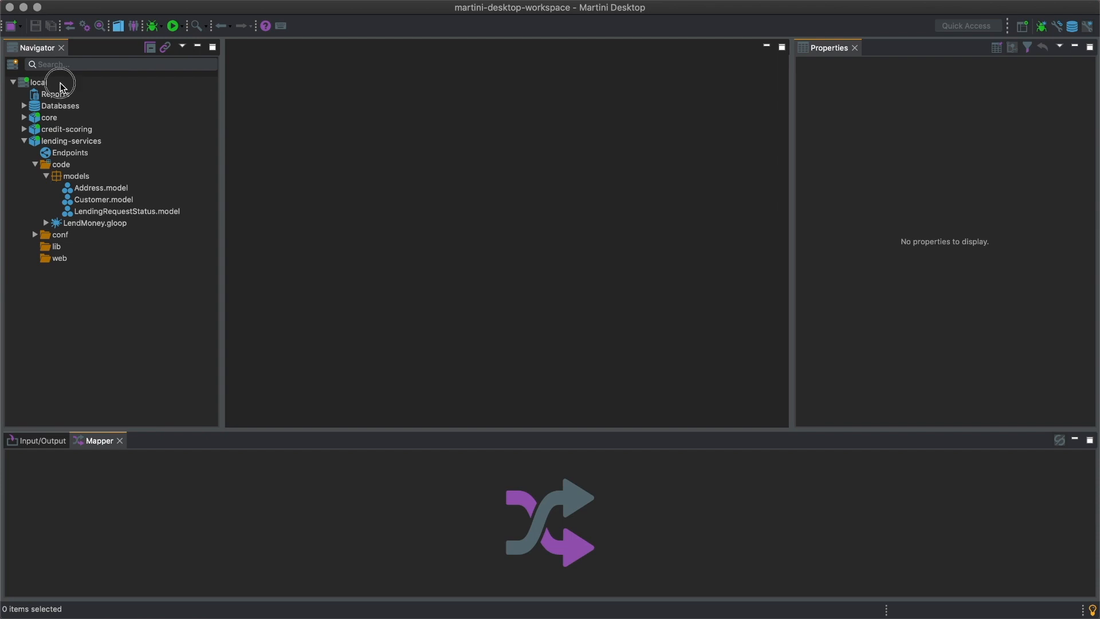
pyautogui.rightClick(39, 83)
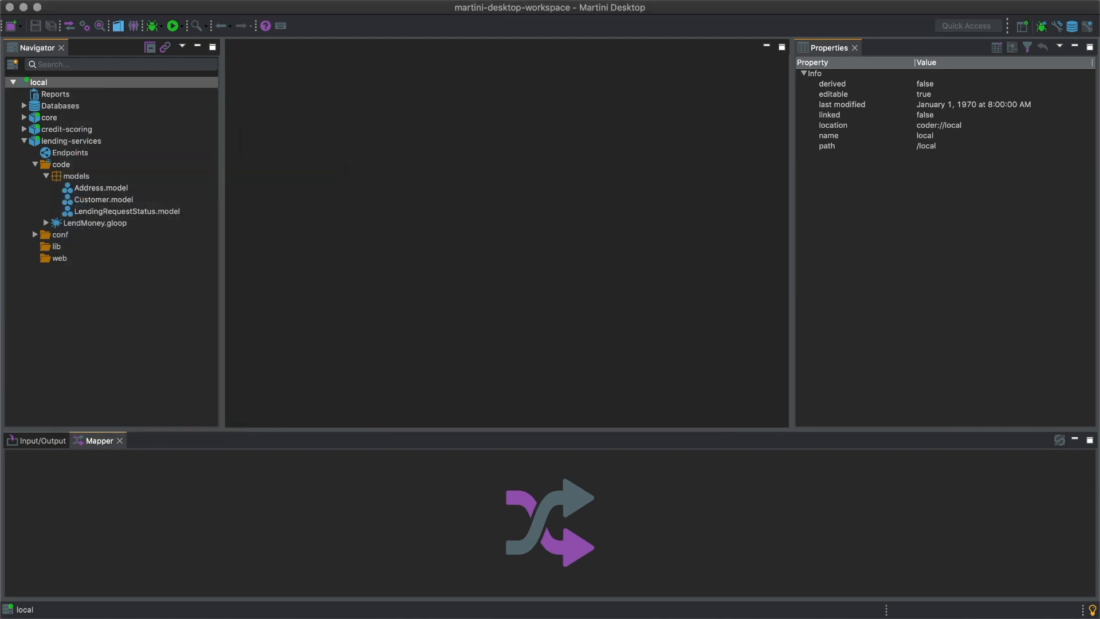
pyautogui.rightClick(71, 140)
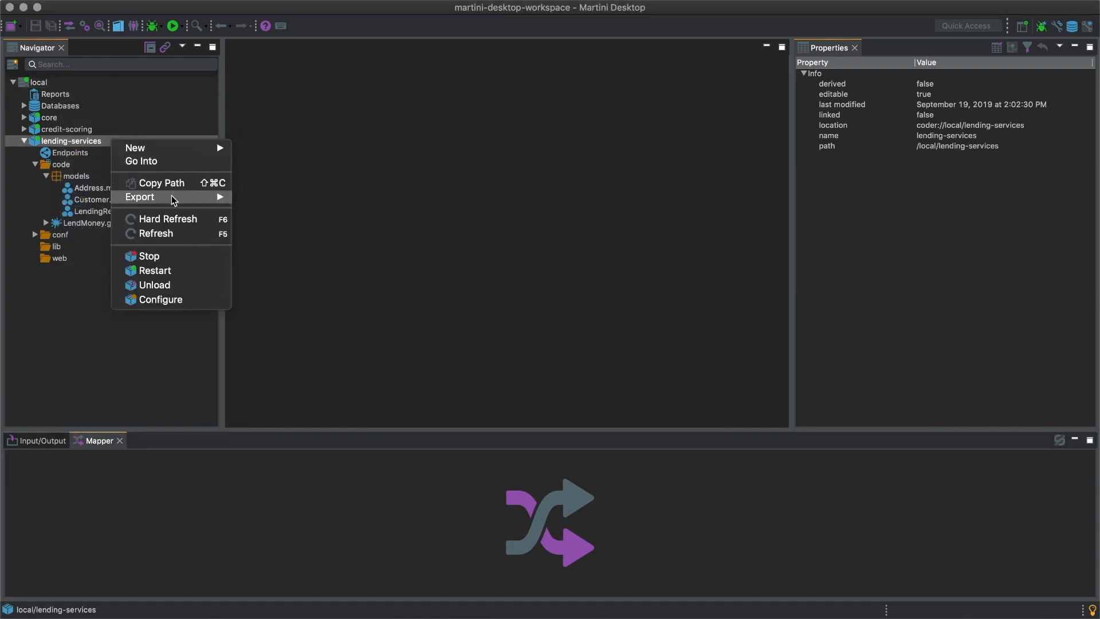
pyautogui.moveTo(140, 195)
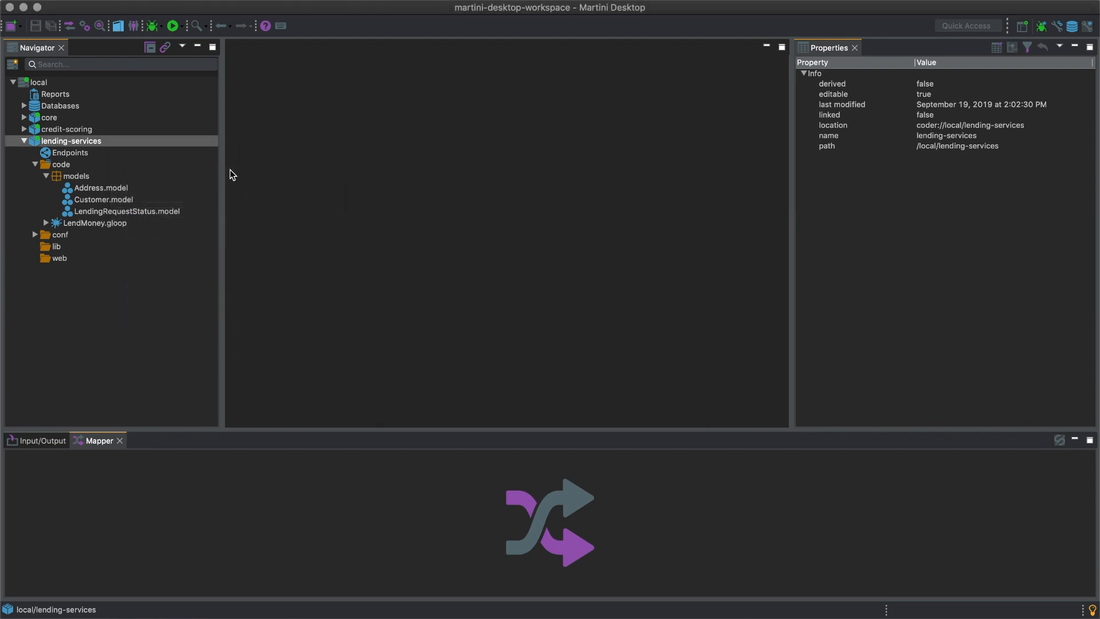
pyautogui.rightClick(71, 141)
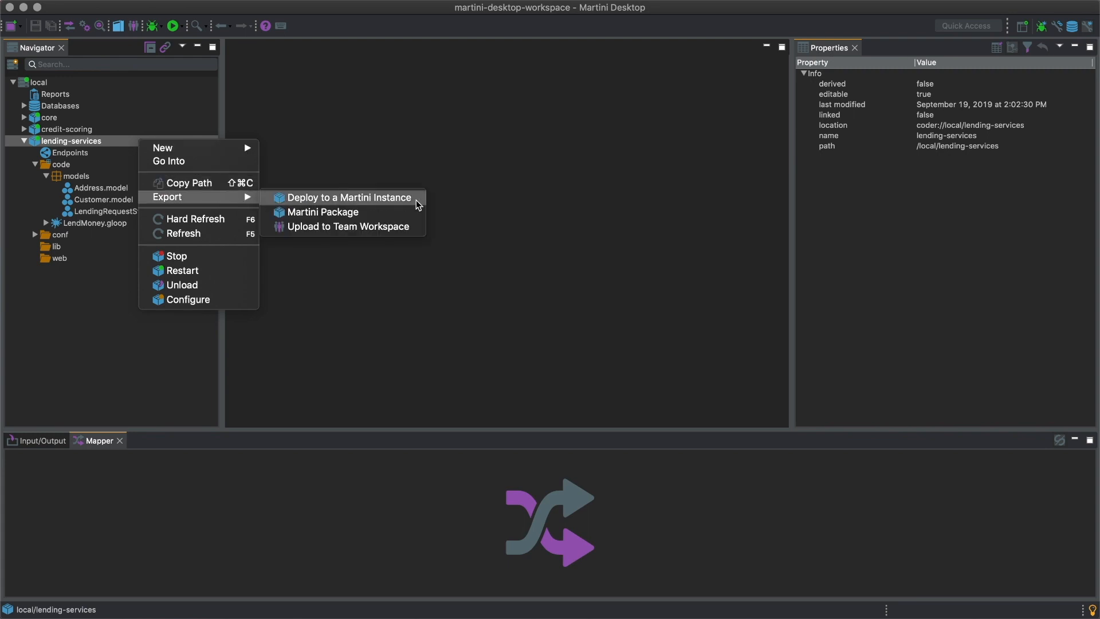
pyautogui.click(348, 197)
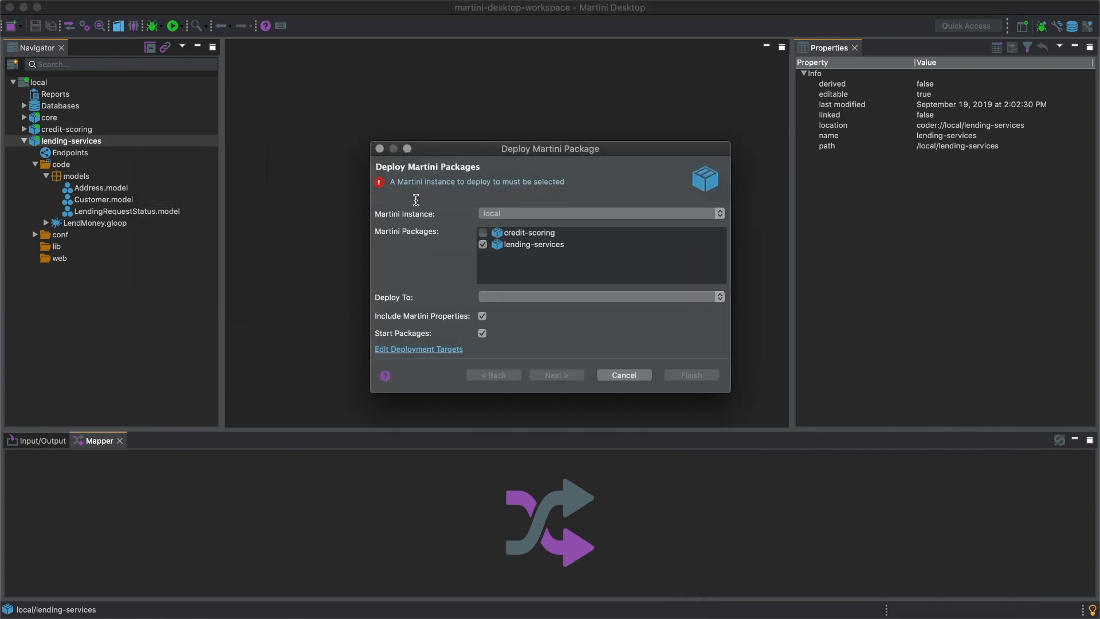
pyautogui.click(622, 375)
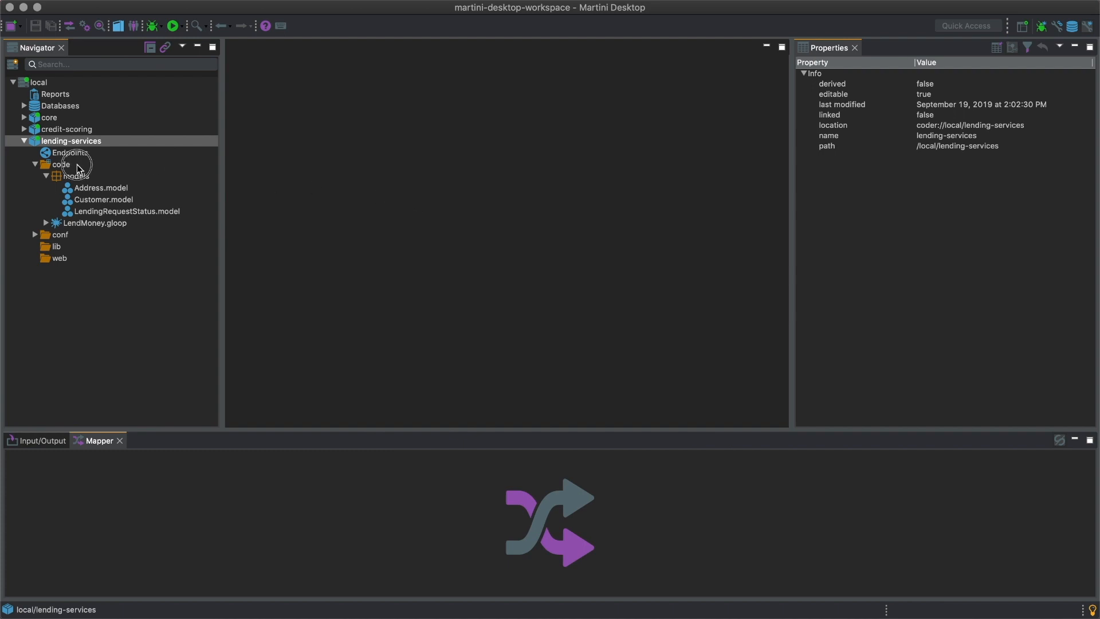
pyautogui.rightClick(61, 164)
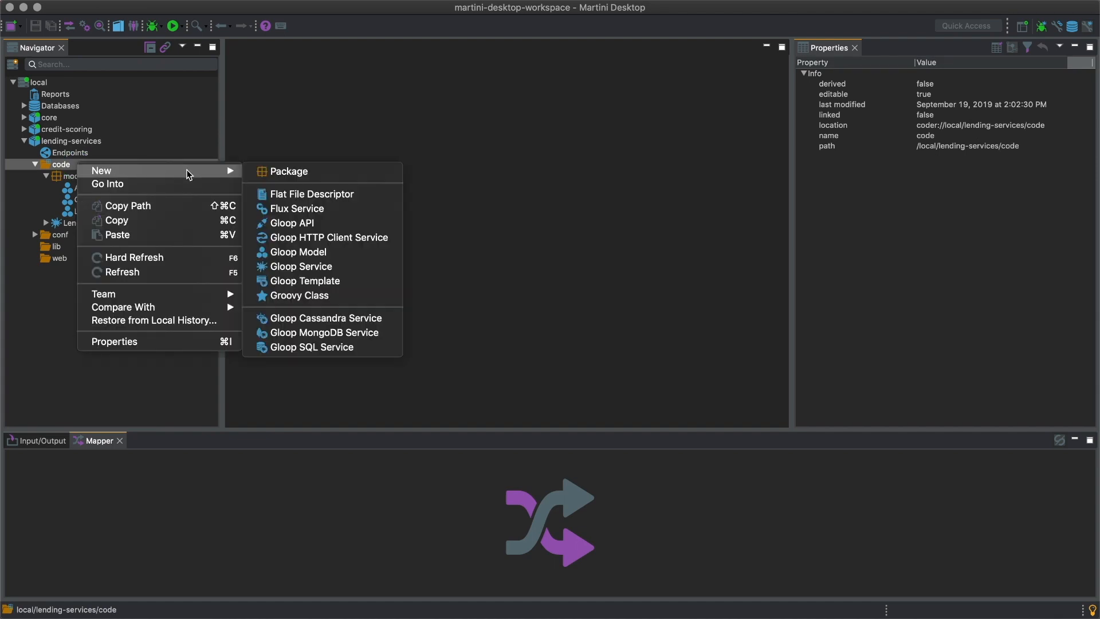
pyautogui.moveTo(192, 174)
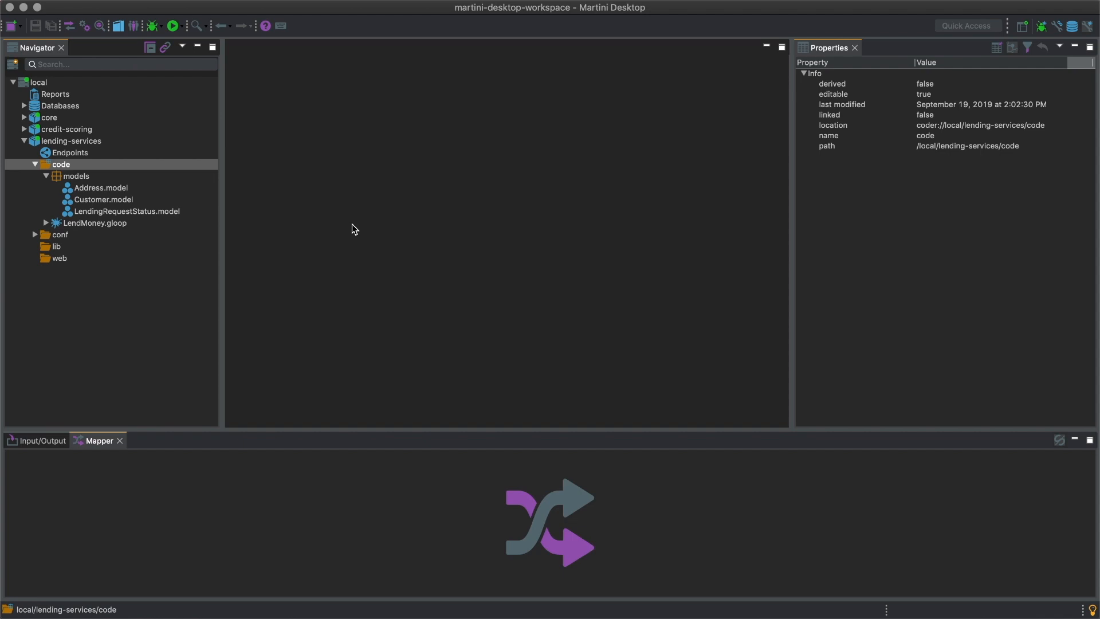
pyautogui.click(103, 199)
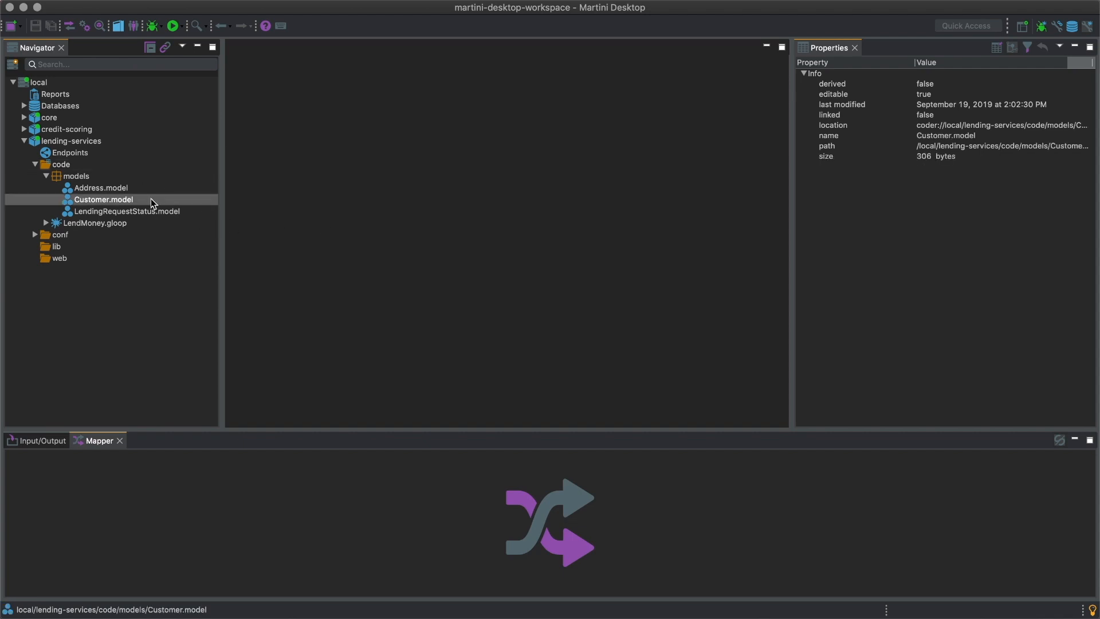
pyautogui.doubleClick(103, 199)
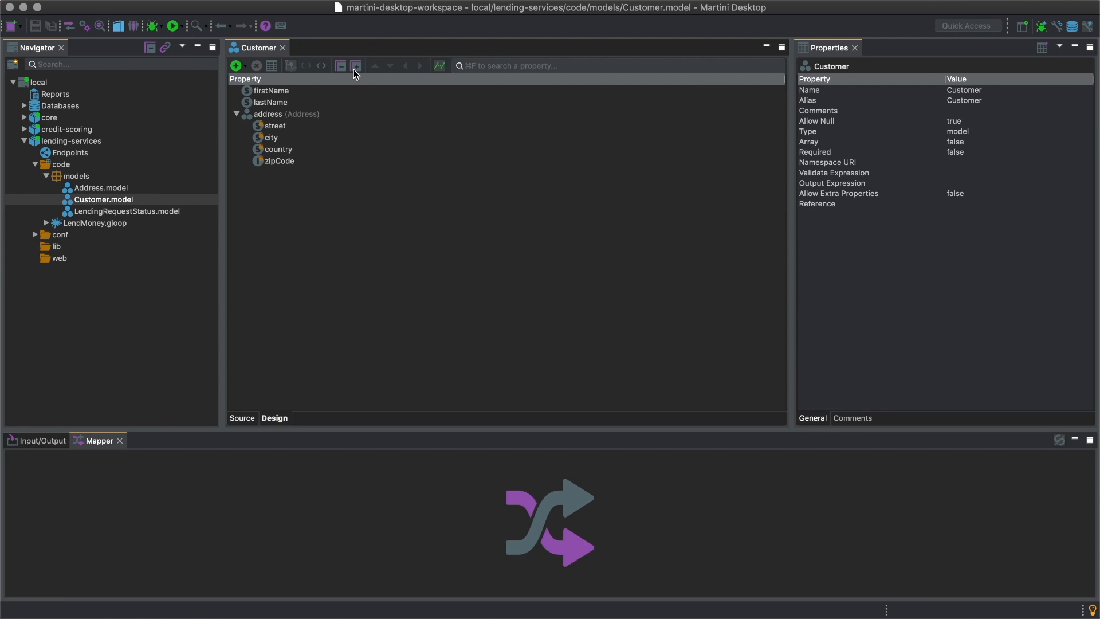
pyautogui.click(283, 48)
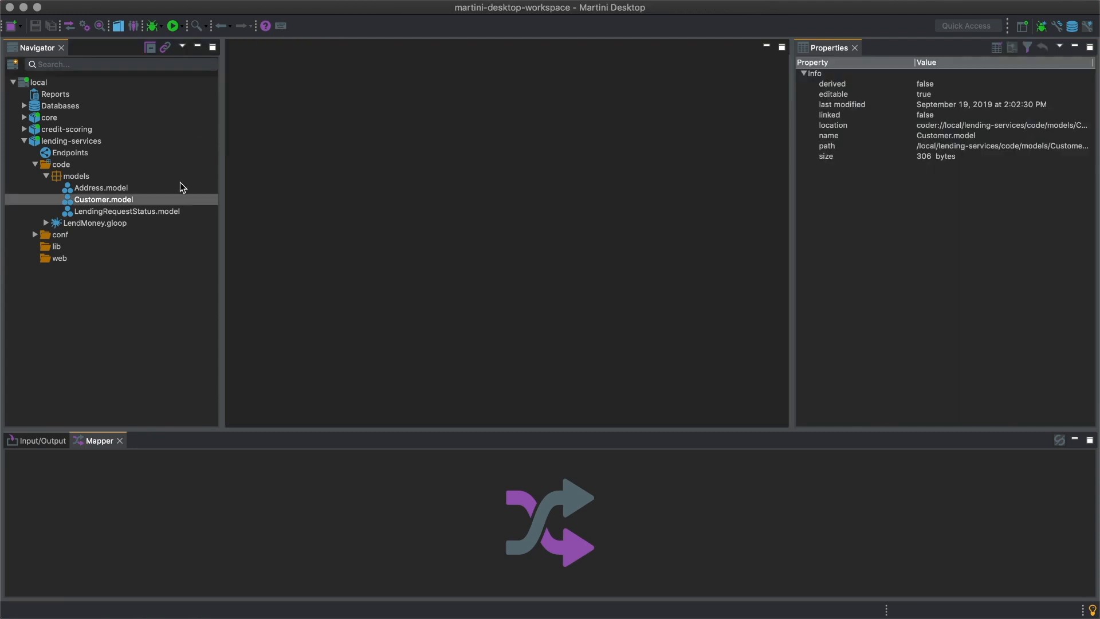
pyautogui.click(95, 224)
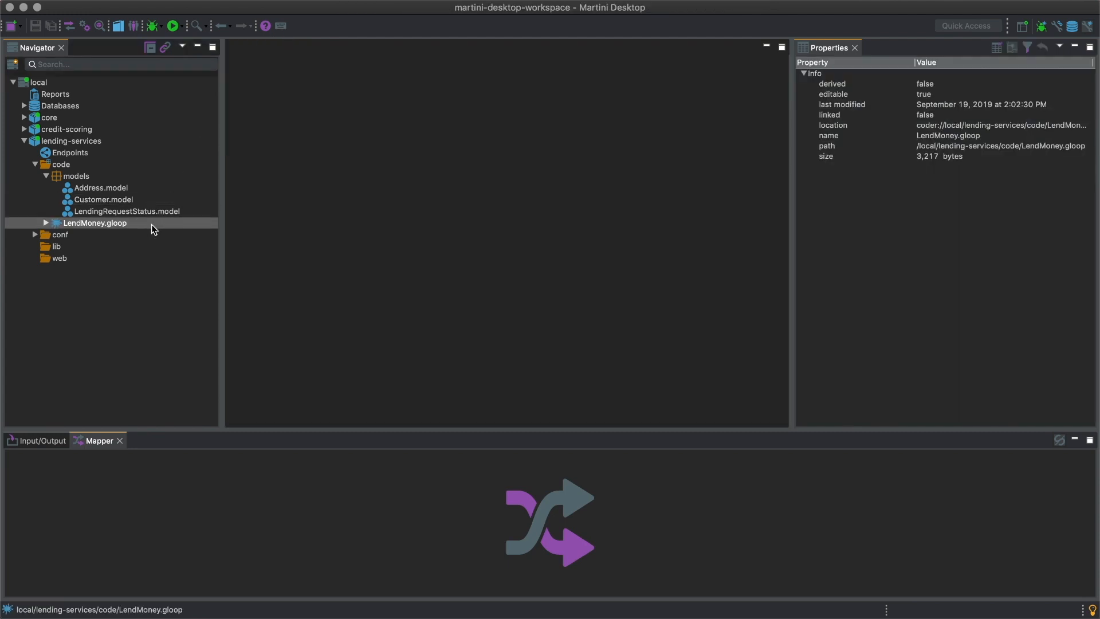
# Step: Open LendMoney.gloop, expand Fork shouldLend, view the logger step's mappings and the Groovy script
pyautogui.doubleClick(95, 222)
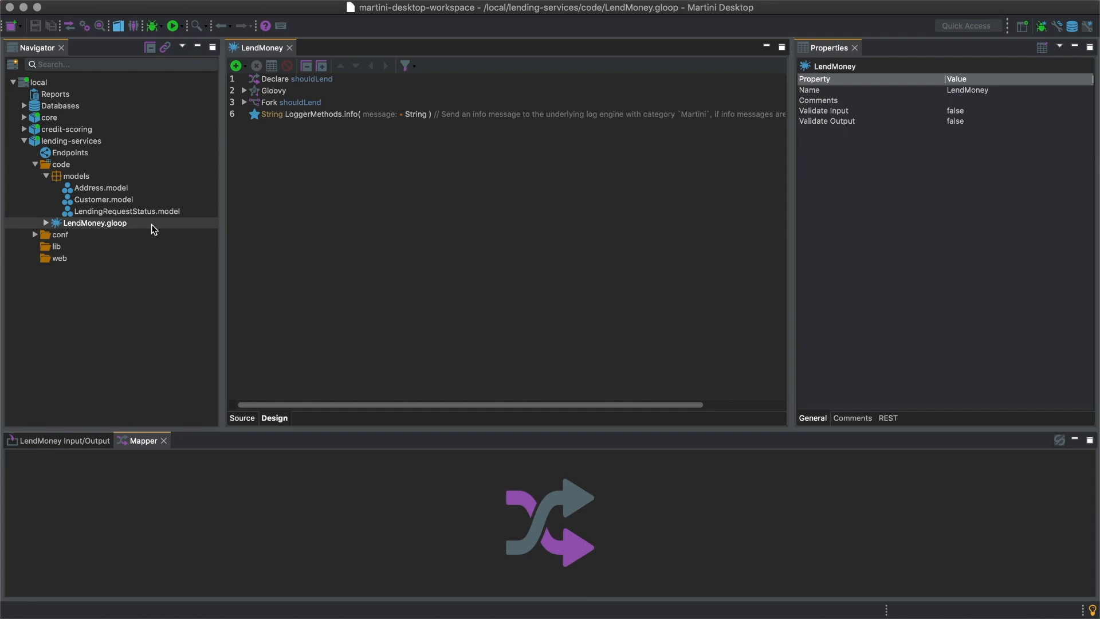
pyautogui.click(243, 102)
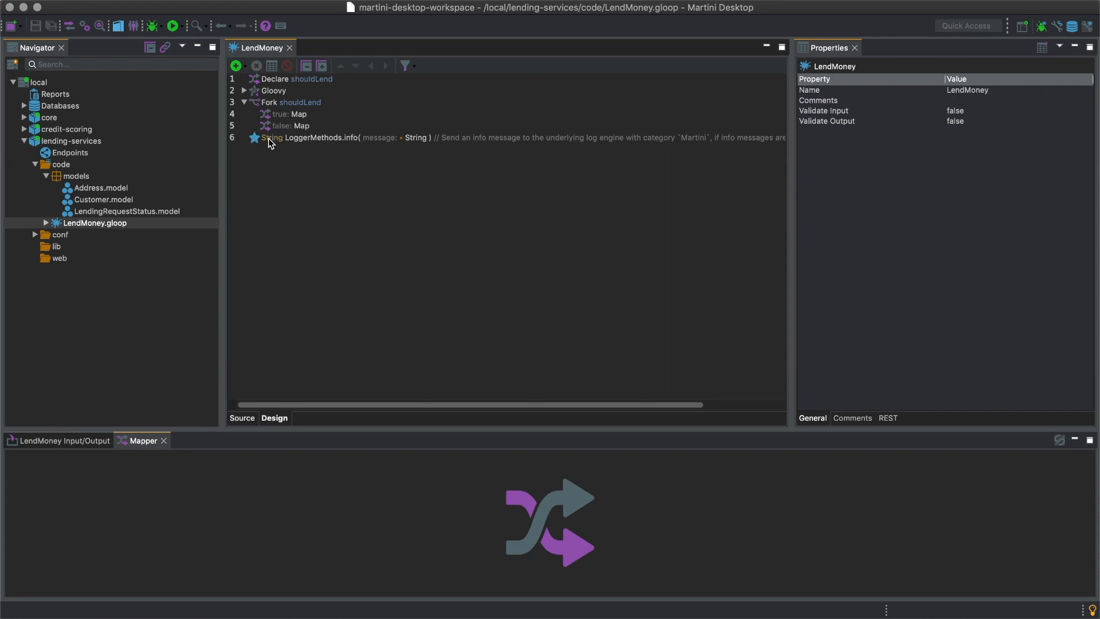
pyautogui.click(344, 138)
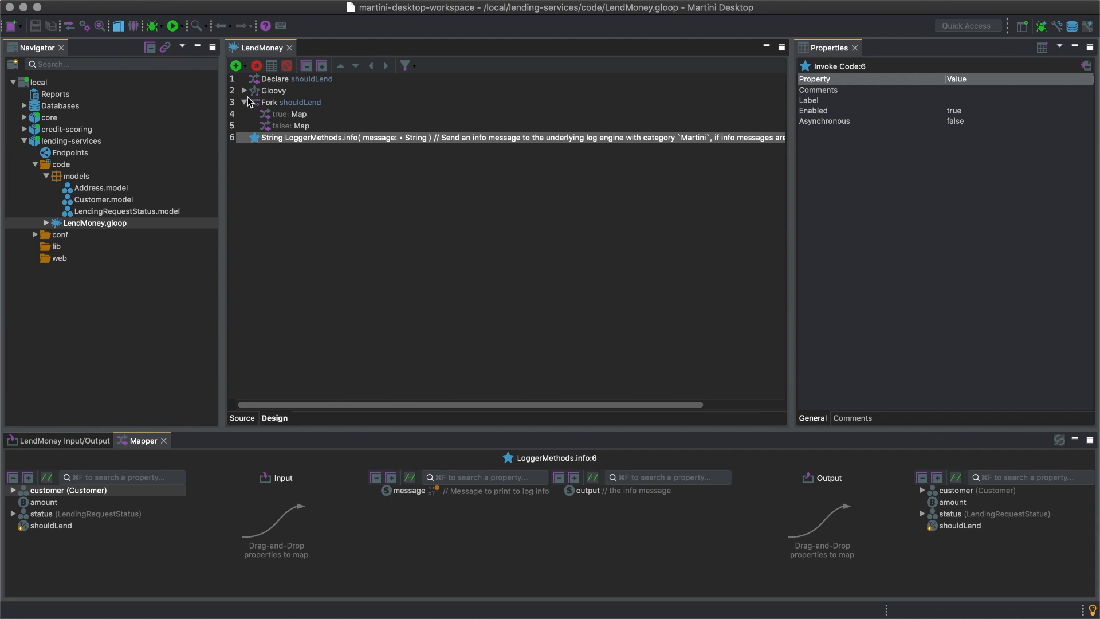
pyautogui.click(243, 91)
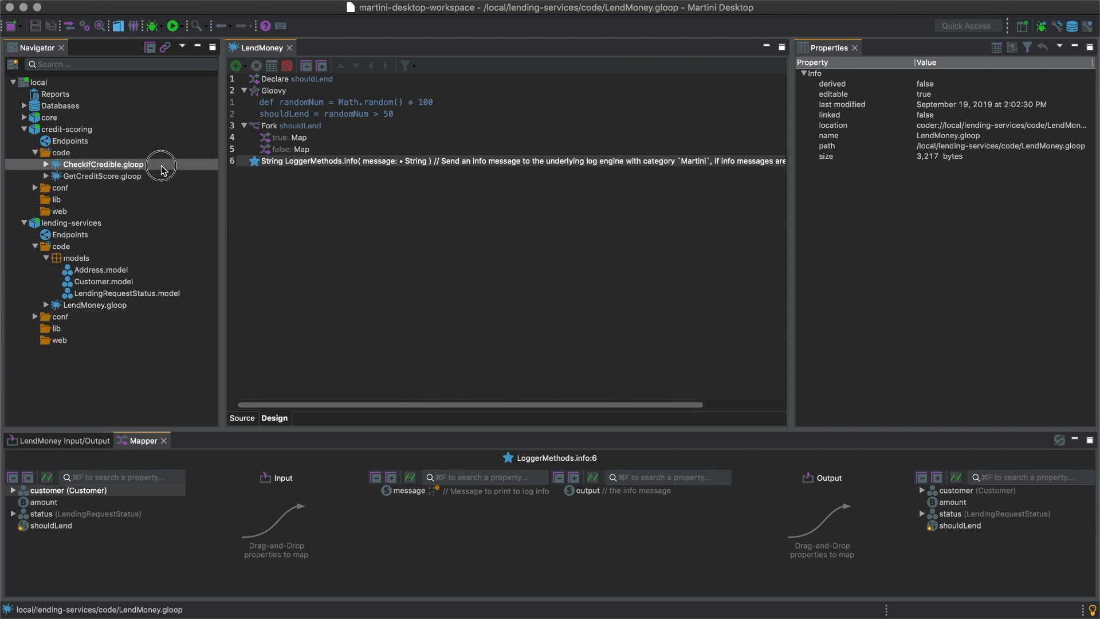
# Step: Insert CheckIfCredible below Groovy, map customer to its customer input and isCredible to shouldLend
pyautogui.click(102, 164)
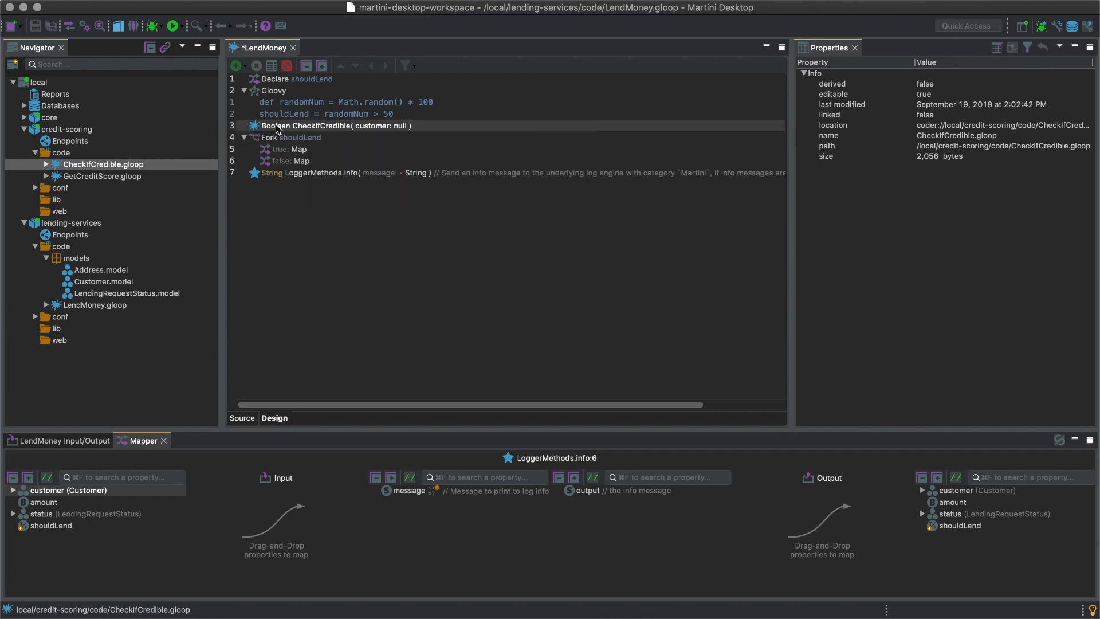
pyautogui.click(335, 126)
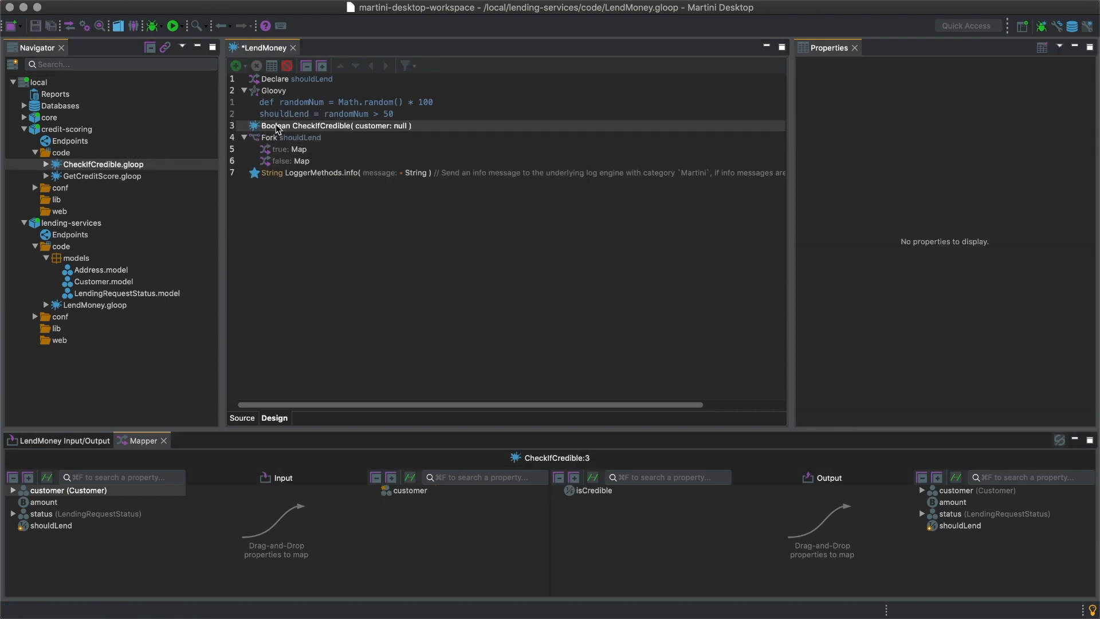
pyautogui.moveTo(67, 489); pyautogui.dragTo(410, 491)
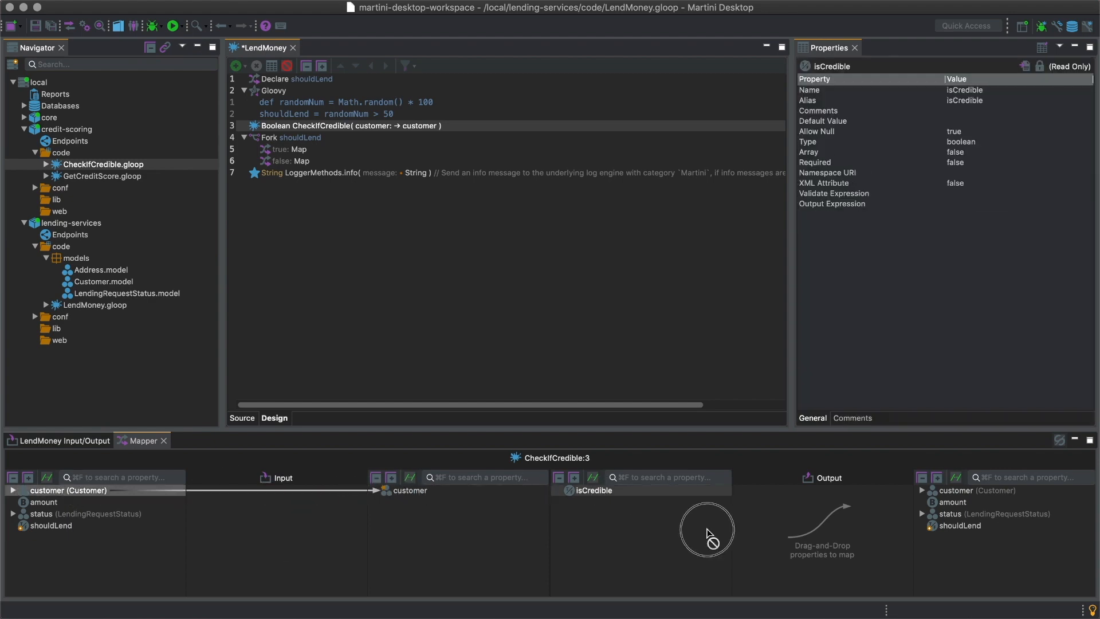
pyautogui.moveTo(595, 489); pyautogui.dragTo(958, 526)
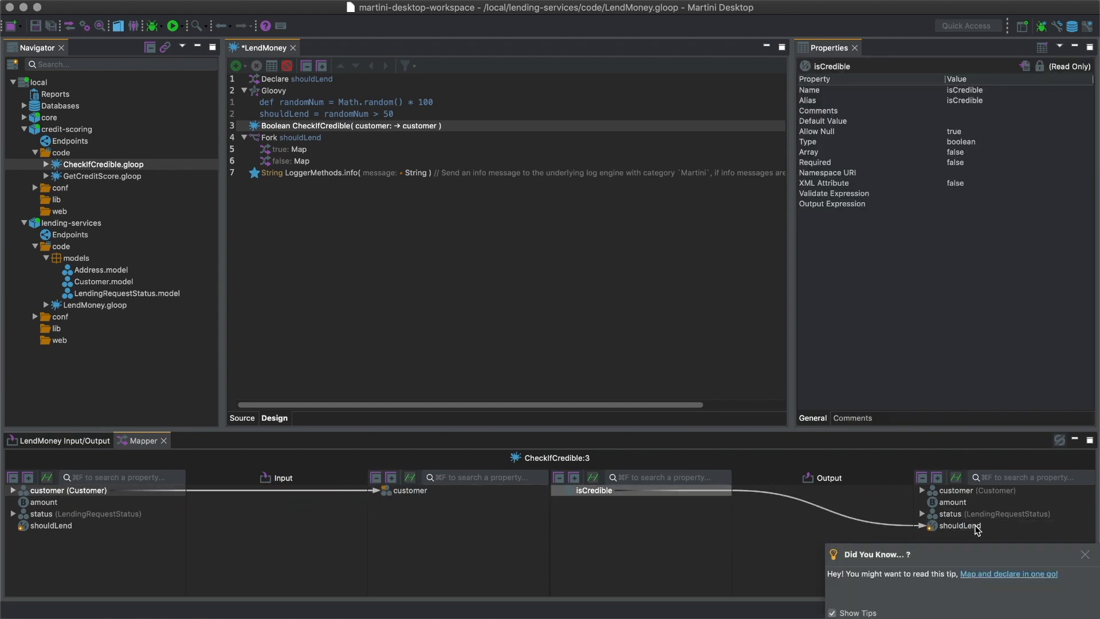
pyautogui.moveTo(292, 96)
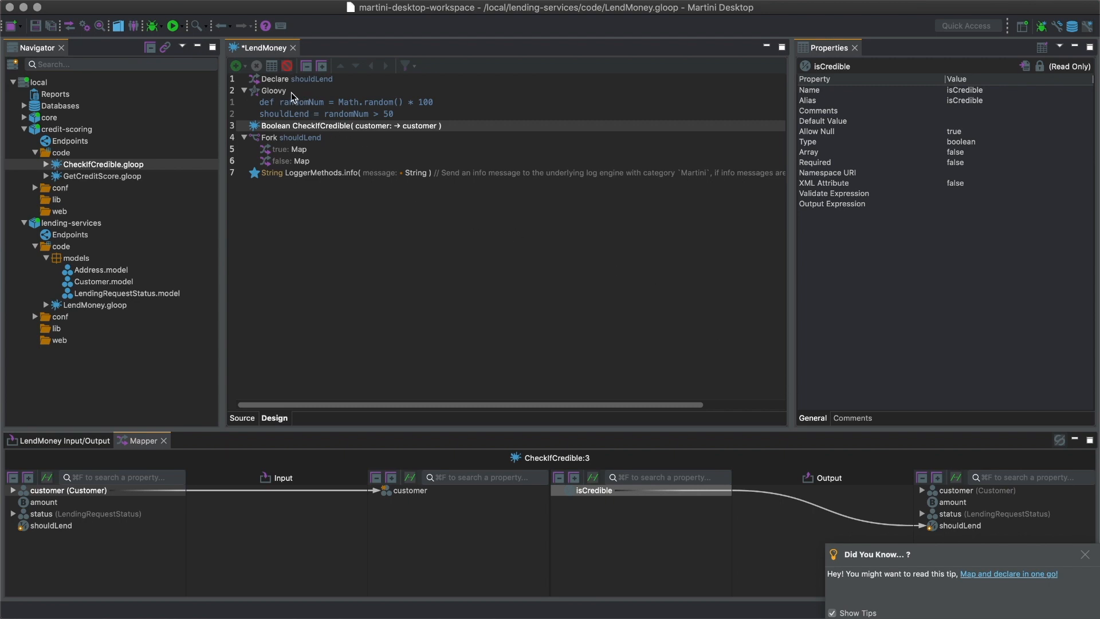
# Step: Select the Groovy random-number step so it can be deleted
pyautogui.click(274, 91)
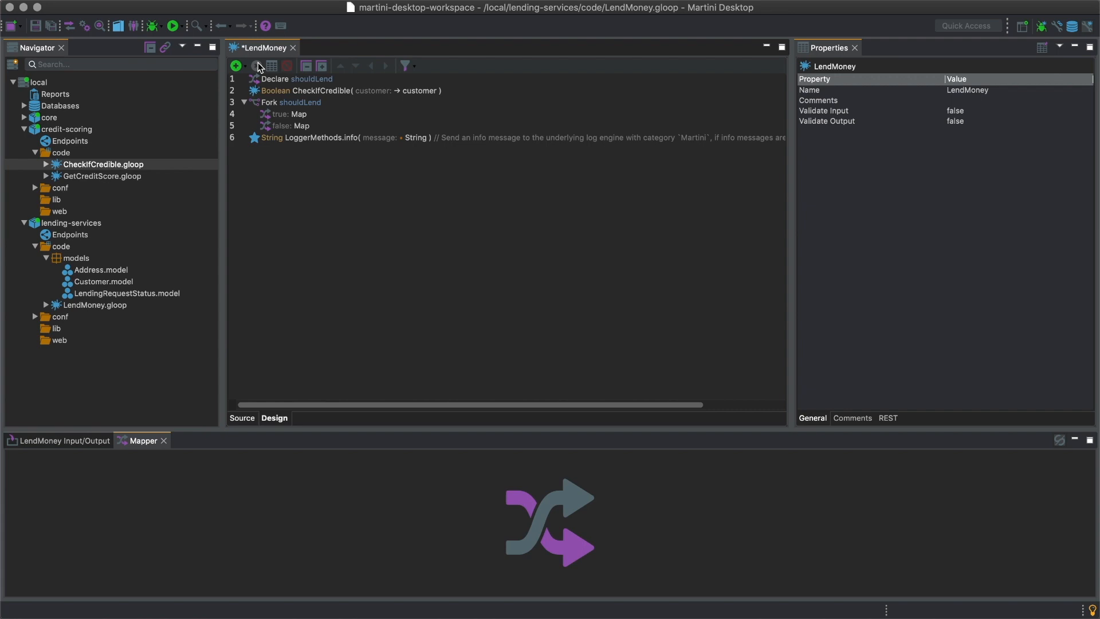
pyautogui.moveTo(378, 218)
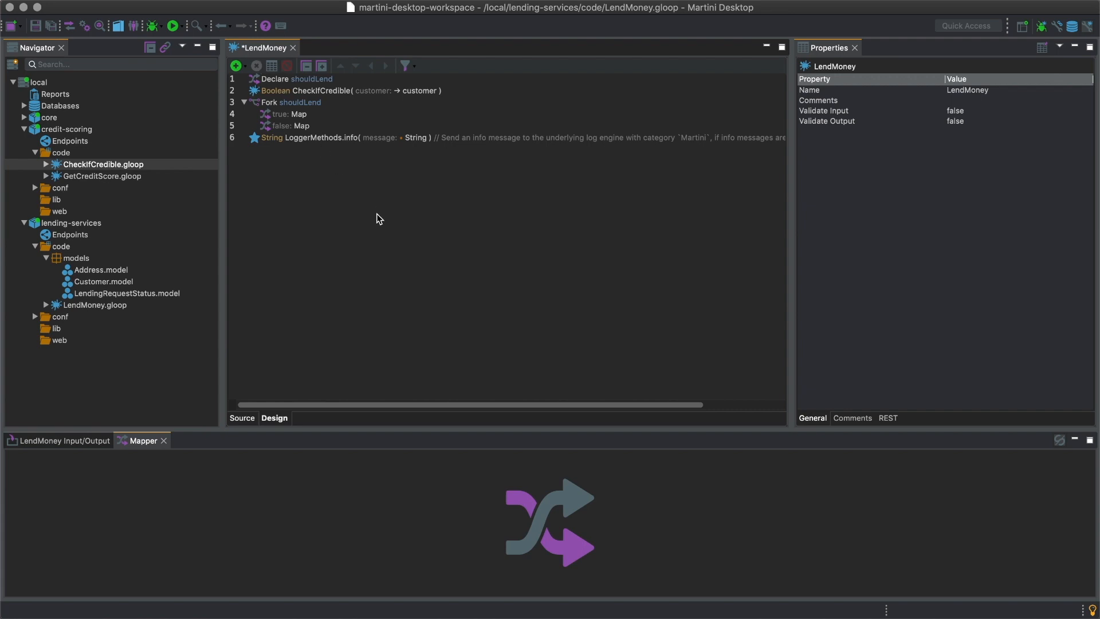